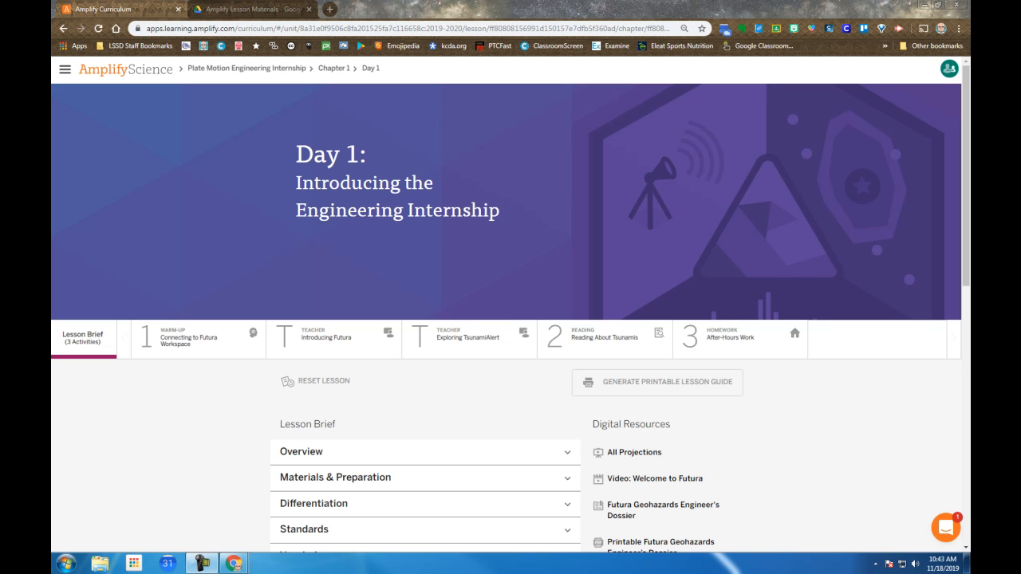
{"action": "mouse_move", "coordinate": [172, 404]}
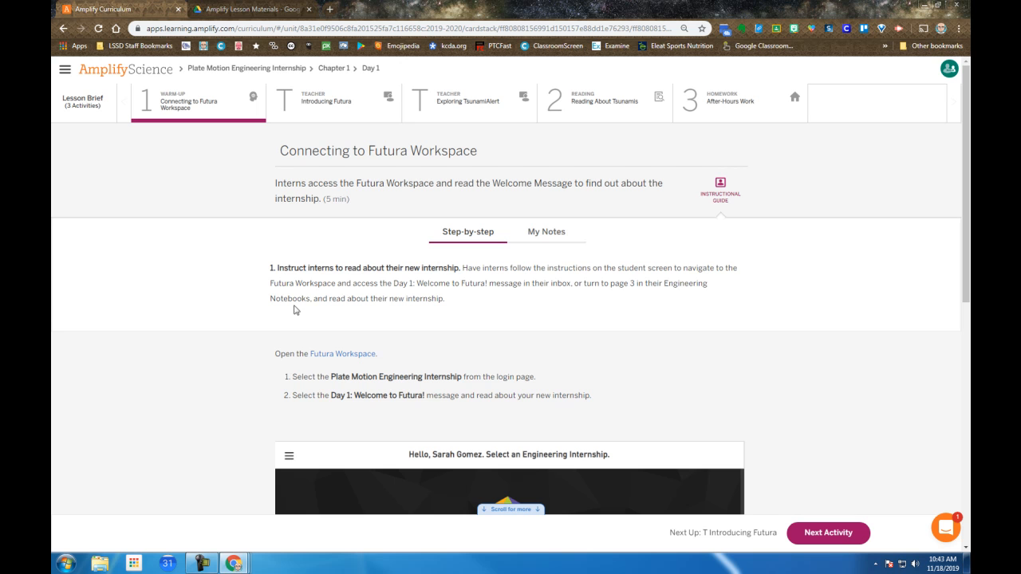
Step: Scroll the Connecting to Futura Workspace activity down to its Step-by-step instructions
{"action": "scroll", "scroll_direction": "down", "scroll_amount": 3}
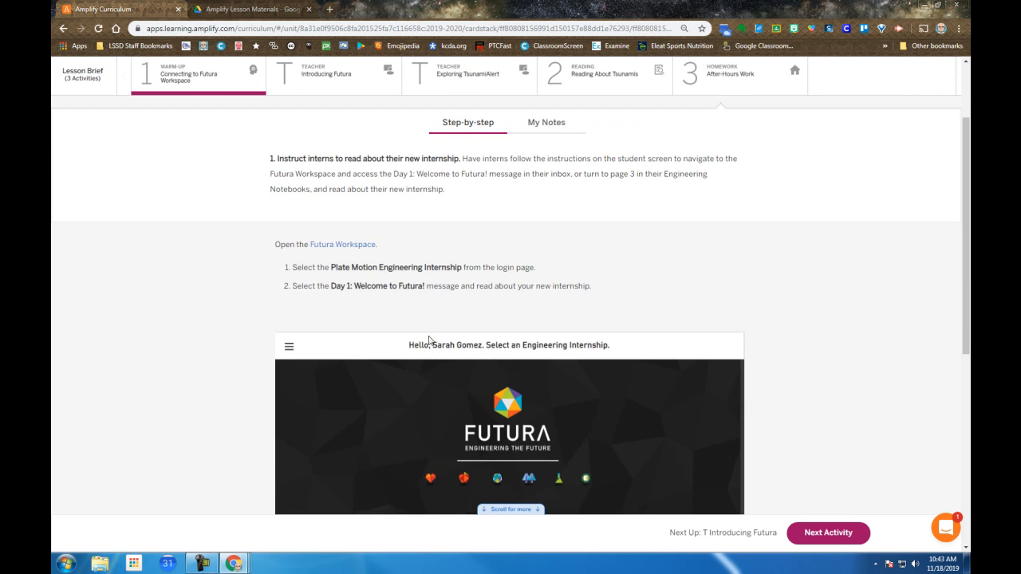
{"action": "mouse_move", "coordinate": [206, 295]}
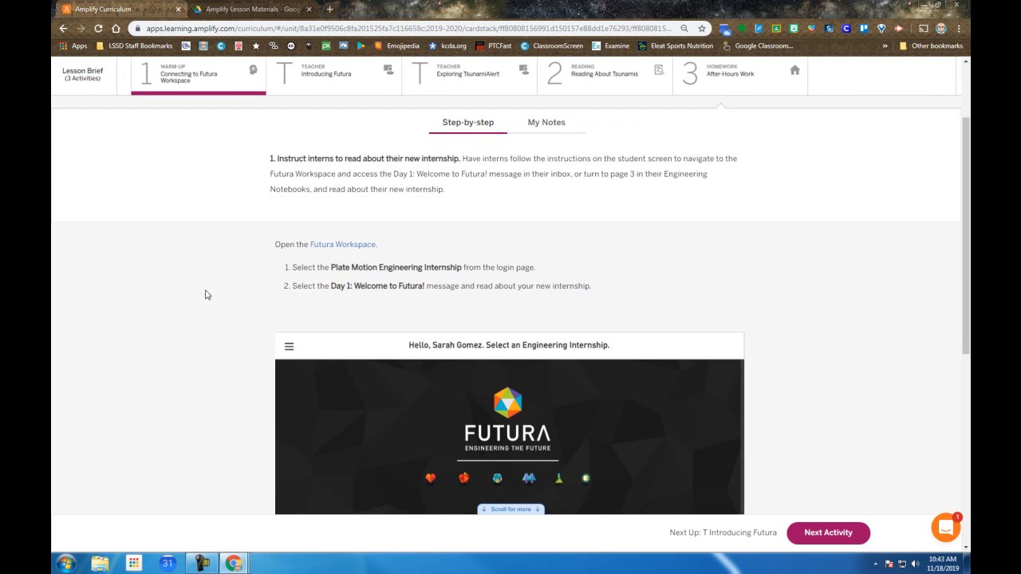
Step: Launch Futura Workspace from the Amplify apps menu, listing the internship class sections
{"action": "left_click", "coordinate": [64, 70]}
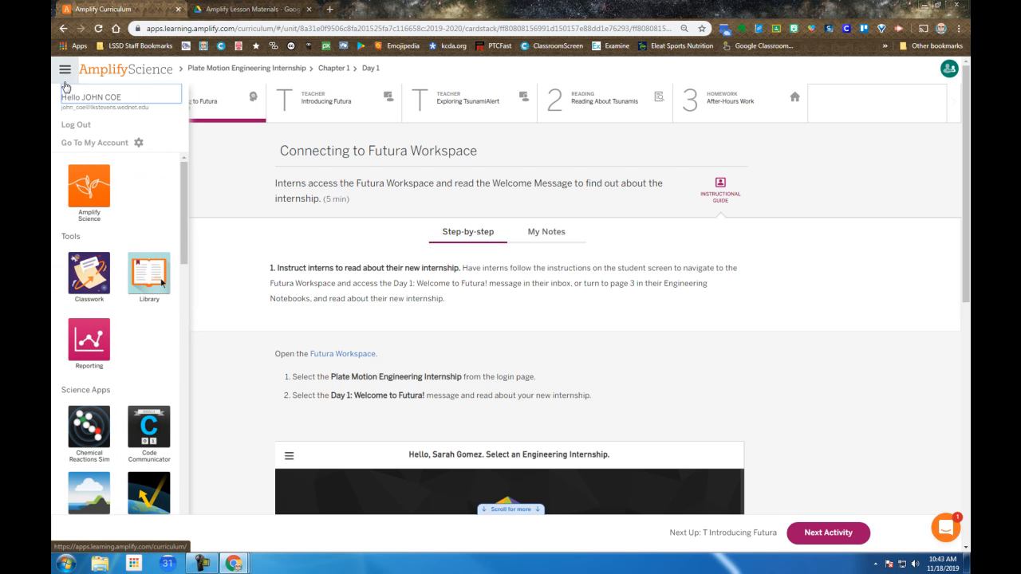
{"action": "scroll", "scroll_direction": "down", "scroll_amount": 3}
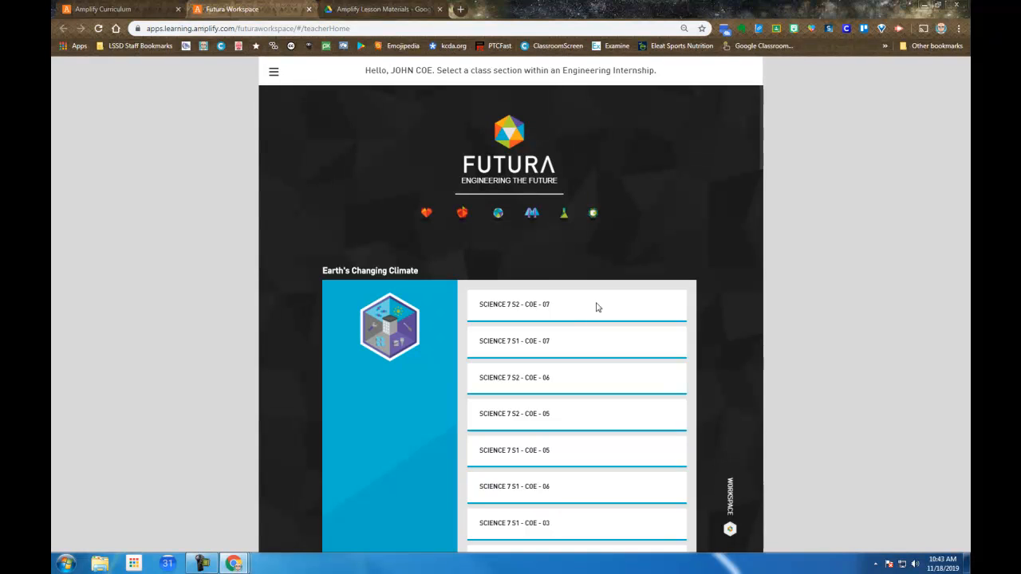
Step: Enter the Plate Motion section SCIENCE 7 S2 - COE - 05 and its day-by-day agenda
{"action": "scroll", "scroll_direction": "down", "scroll_amount": 3}
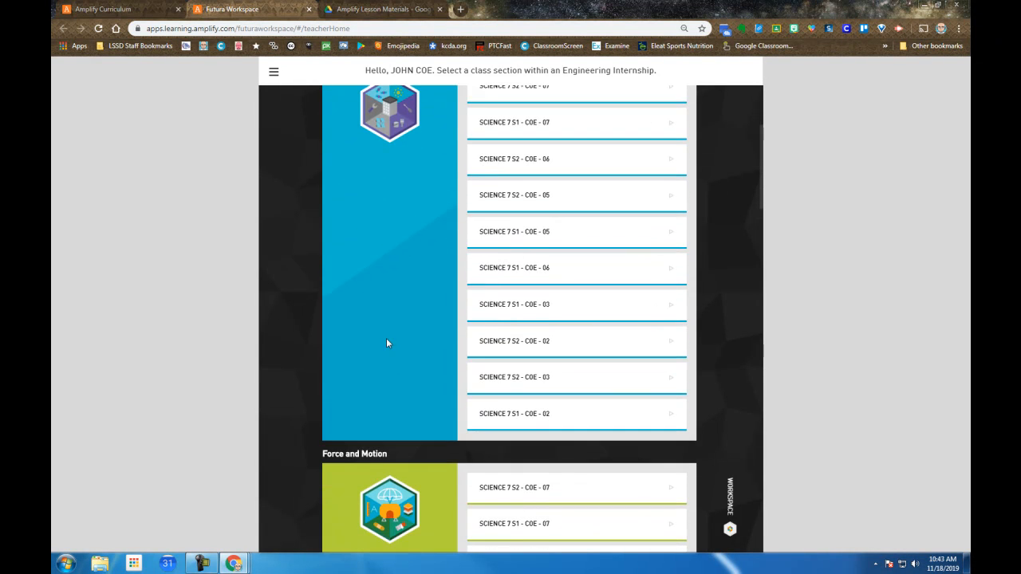
{"action": "scroll", "scroll_direction": "down", "scroll_amount": 3}
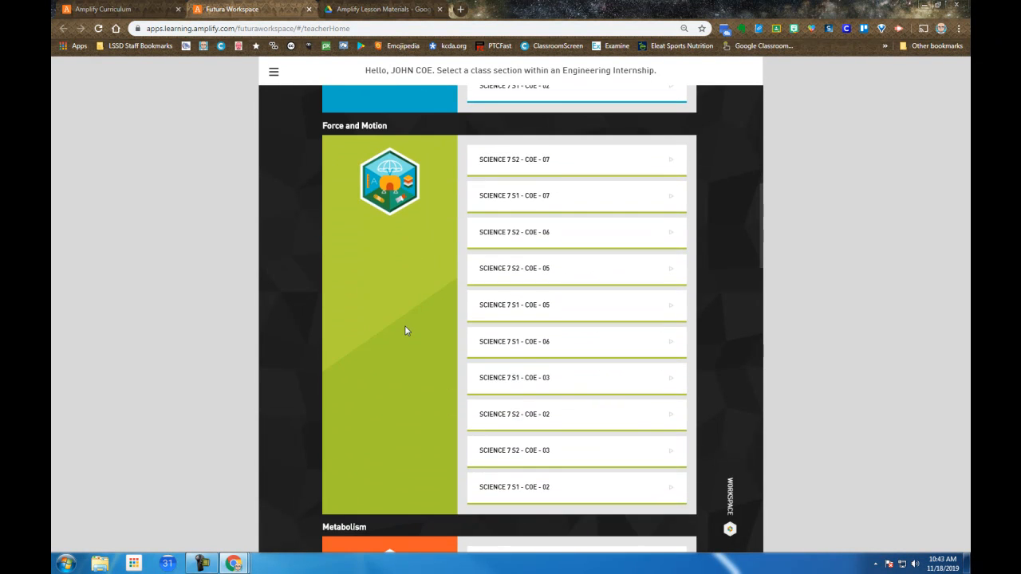
{"action": "scroll", "scroll_direction": "down", "scroll_amount": 3}
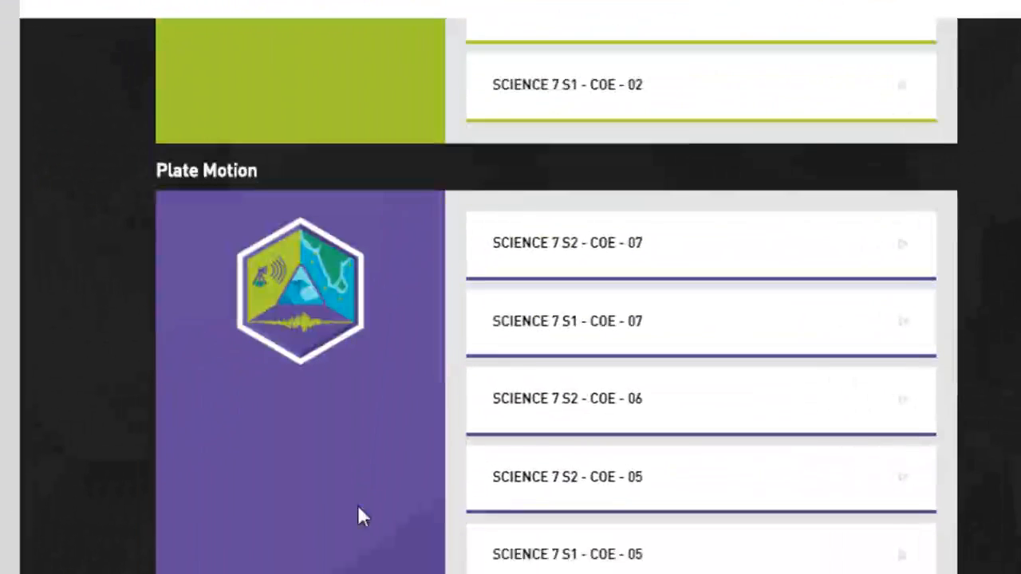
{"action": "mouse_move", "coordinate": [743, 319]}
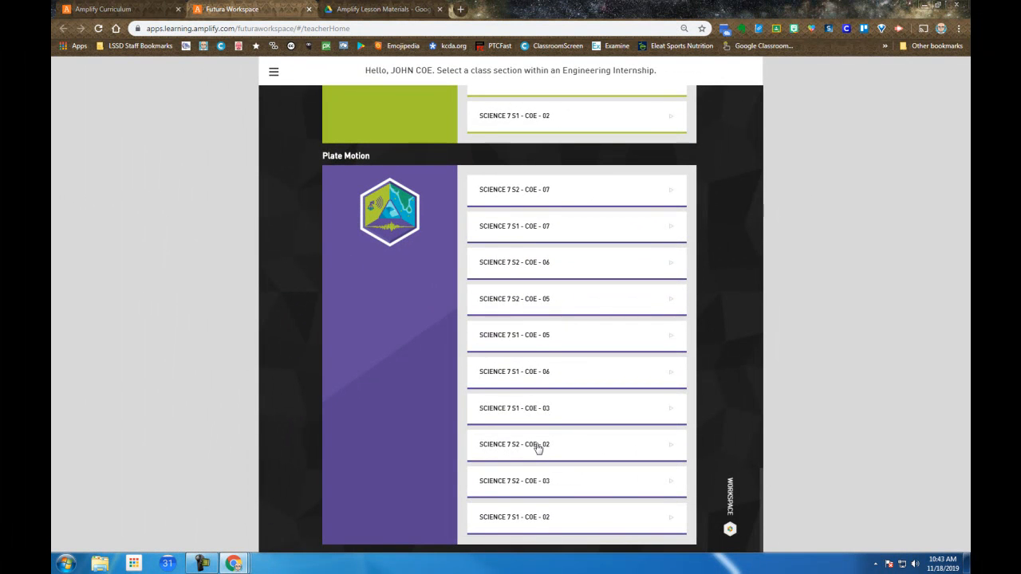
{"action": "left_click", "coordinate": [539, 444]}
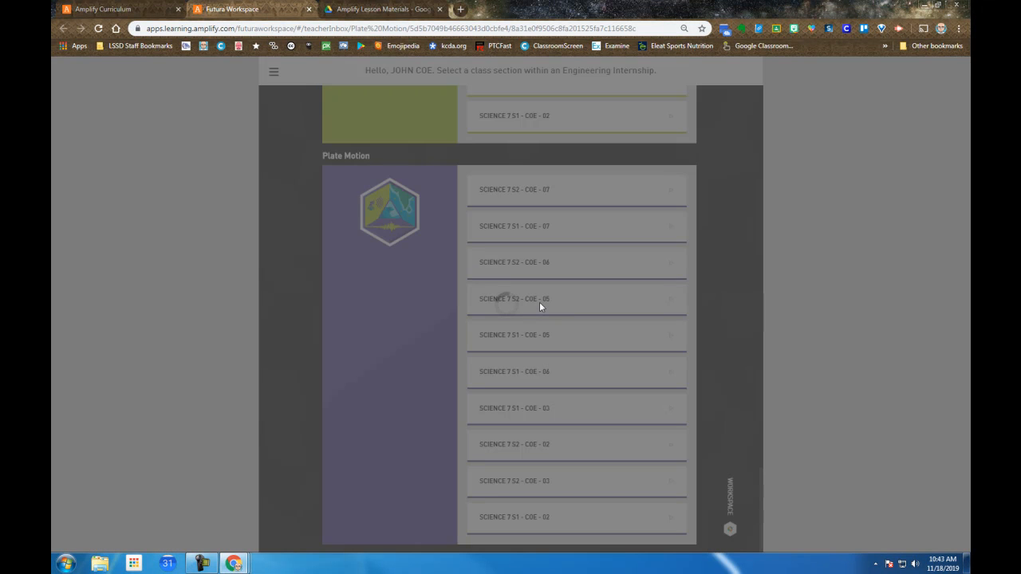
{"action": "left_click", "coordinate": [513, 298]}
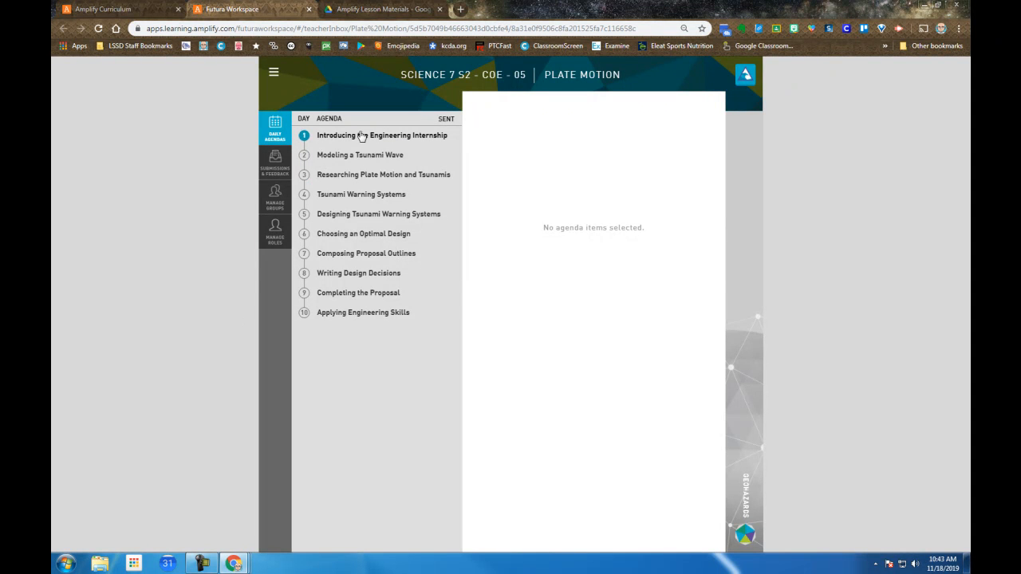
{"action": "left_click", "coordinate": [361, 155]}
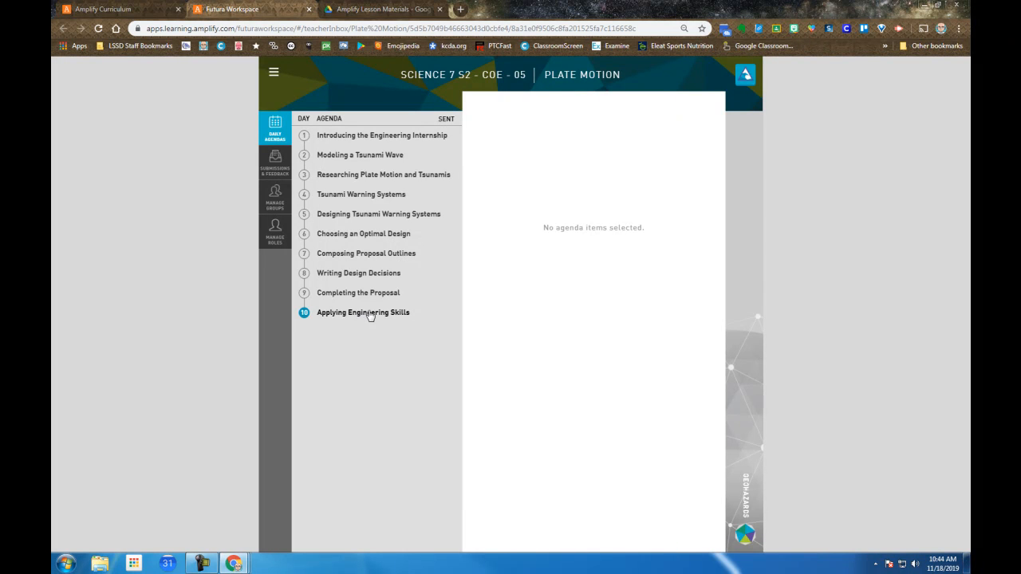
{"action": "left_click", "coordinate": [382, 174]}
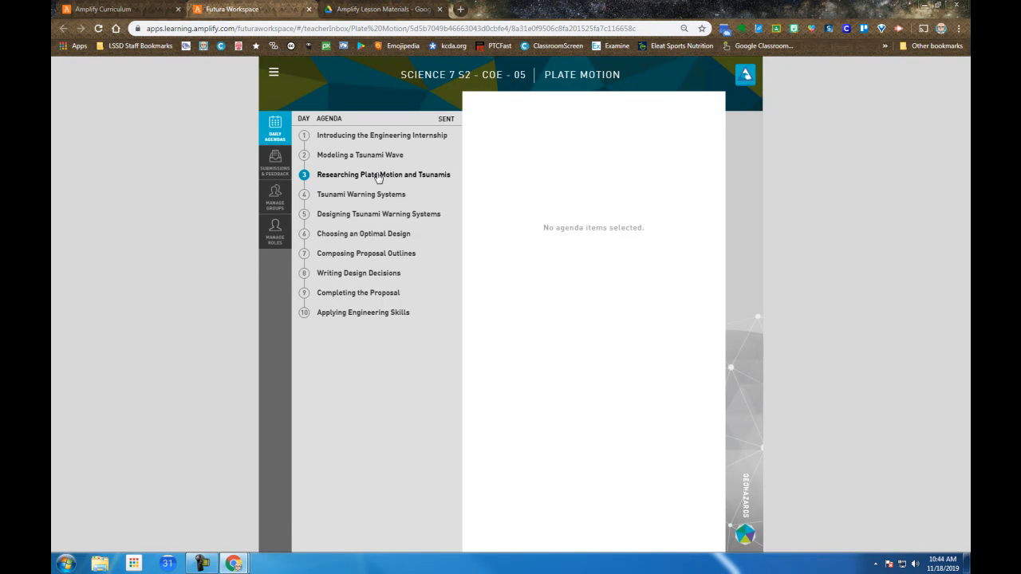
{"action": "mouse_move", "coordinate": [378, 161]}
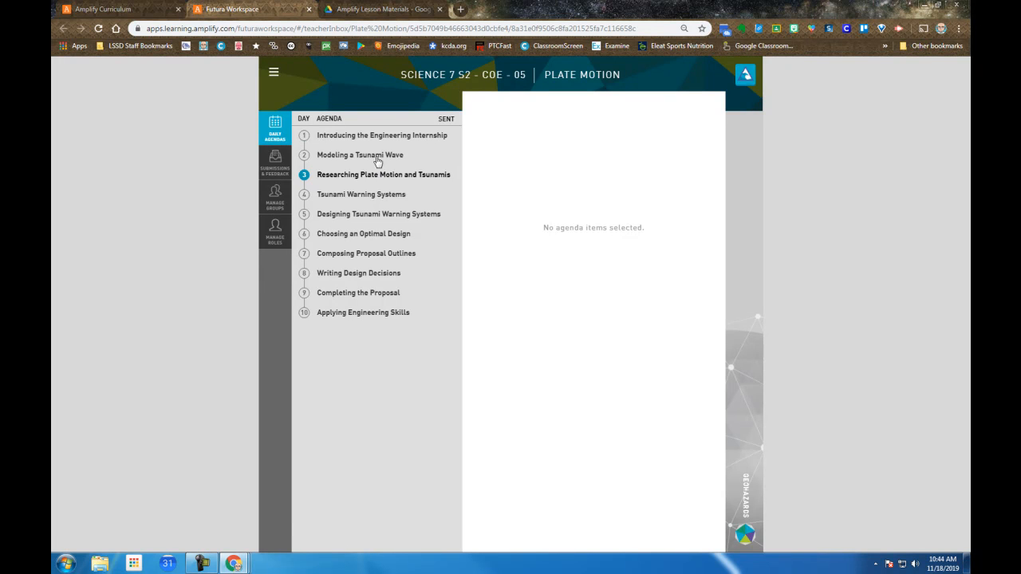
{"action": "left_click", "coordinate": [382, 134]}
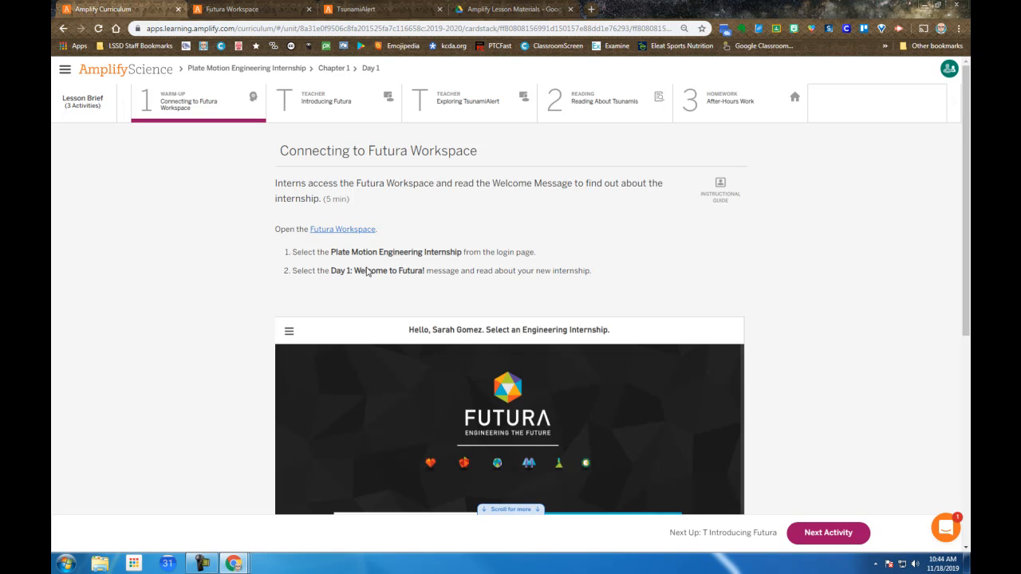
Step: Advance through Introducing Futura to Exploring TsunamiAlert and bring up the TsunamiAlert design tool
{"action": "left_click", "coordinate": [334, 102]}
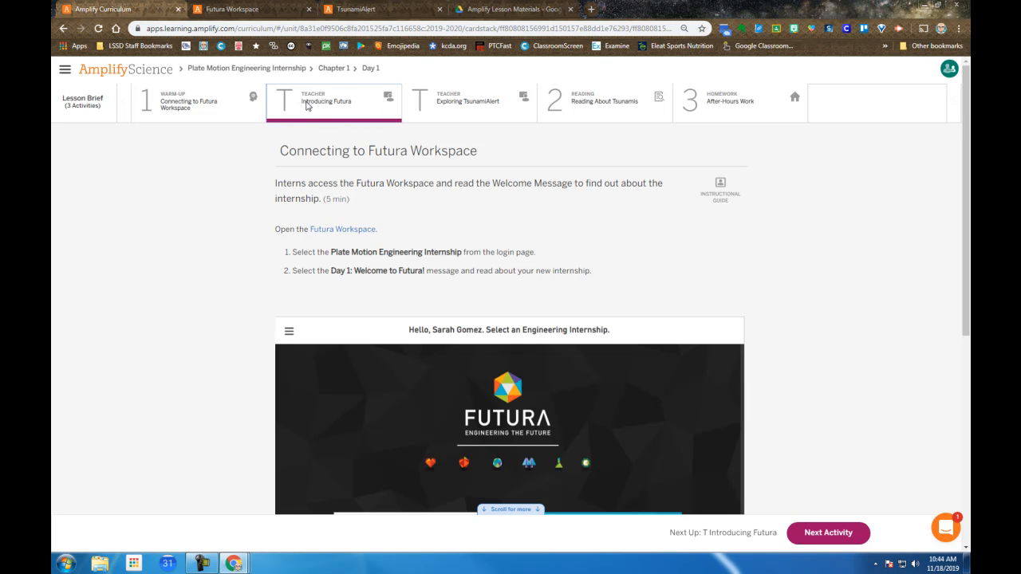
{"action": "left_click", "coordinate": [333, 102]}
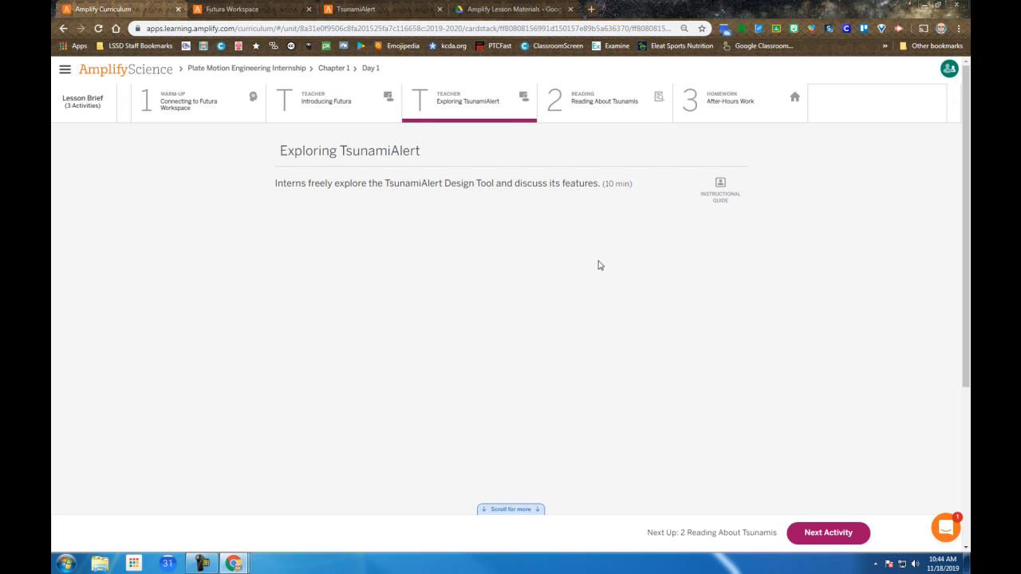
{"action": "left_click", "coordinate": [231, 10]}
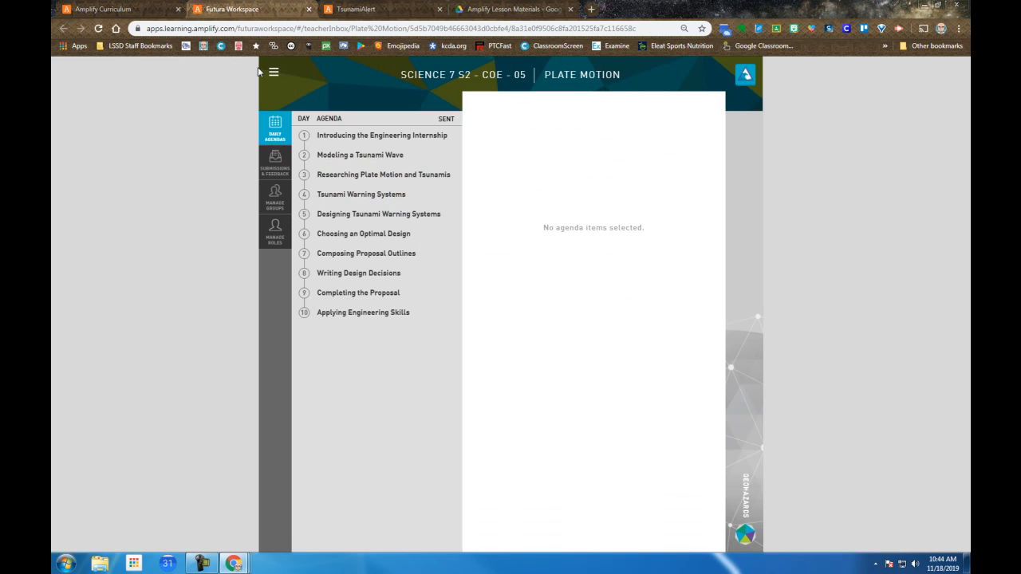
{"action": "mouse_move", "coordinate": [366, 10]}
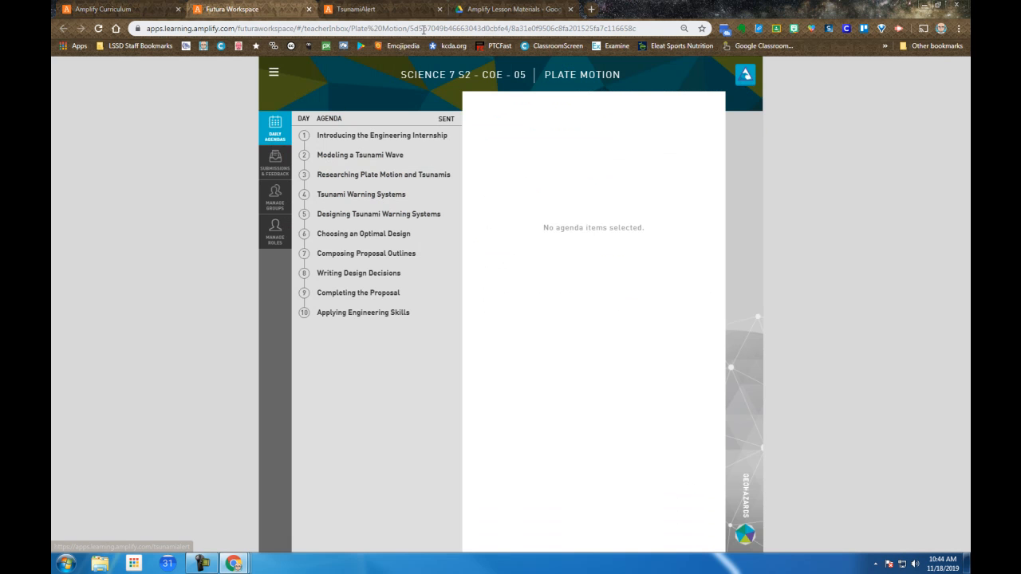
{"action": "left_click", "coordinate": [359, 10]}
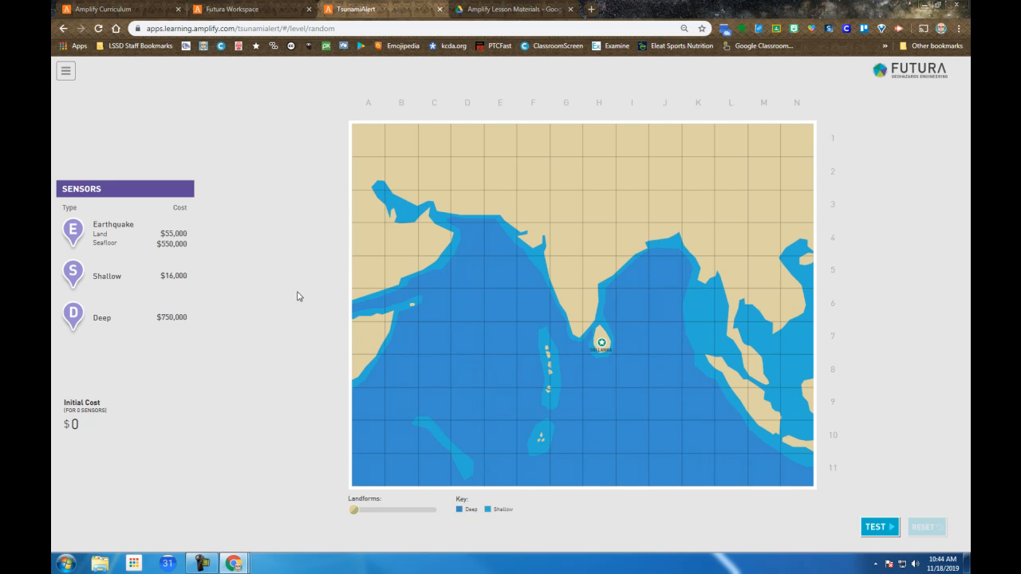
{"action": "mouse_move", "coordinate": [236, 317]}
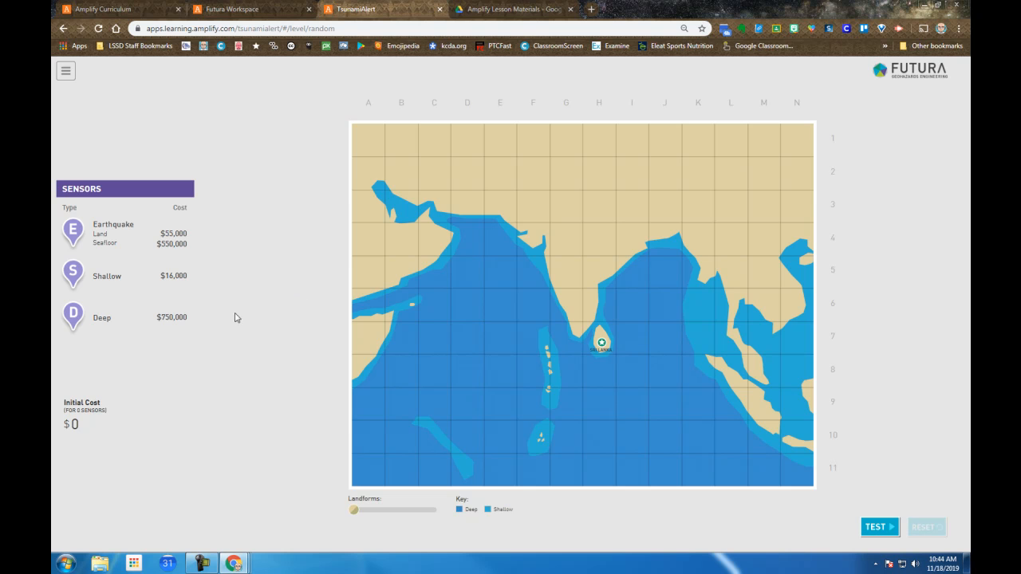
{"action": "mouse_move", "coordinate": [504, 245]}
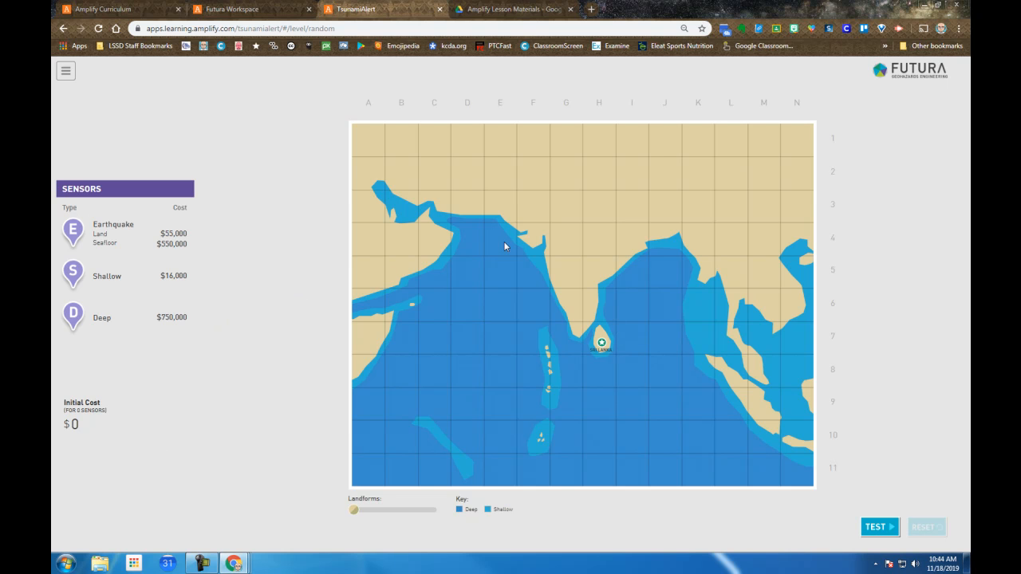
Step: Toggle the landforms overlay on and back off on the TsunamiAlert ocean map
{"action": "left_click", "coordinate": [65, 70]}
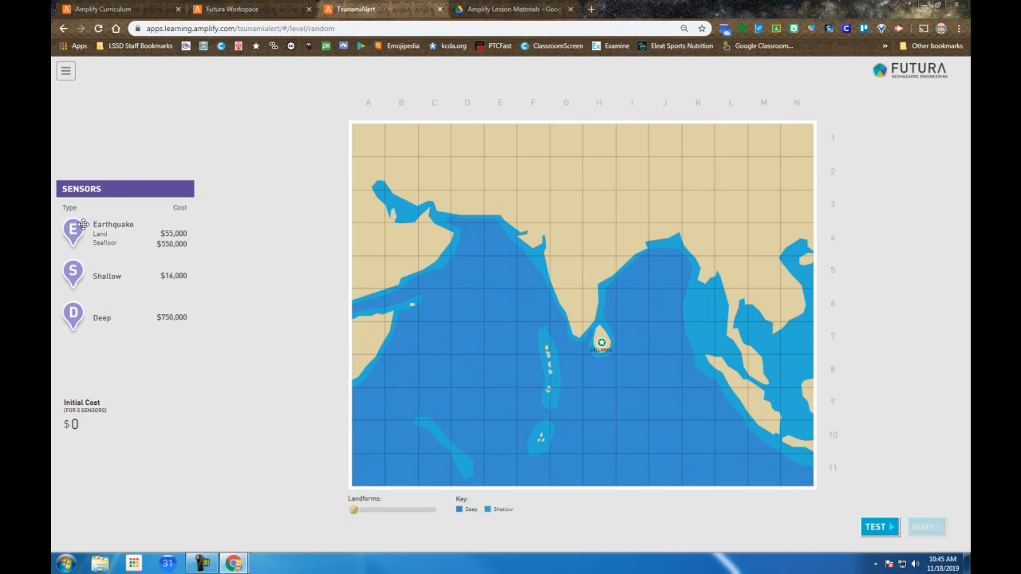
{"action": "left_click_drag", "start_coordinate": [353, 510], "coordinate": [375, 510]}
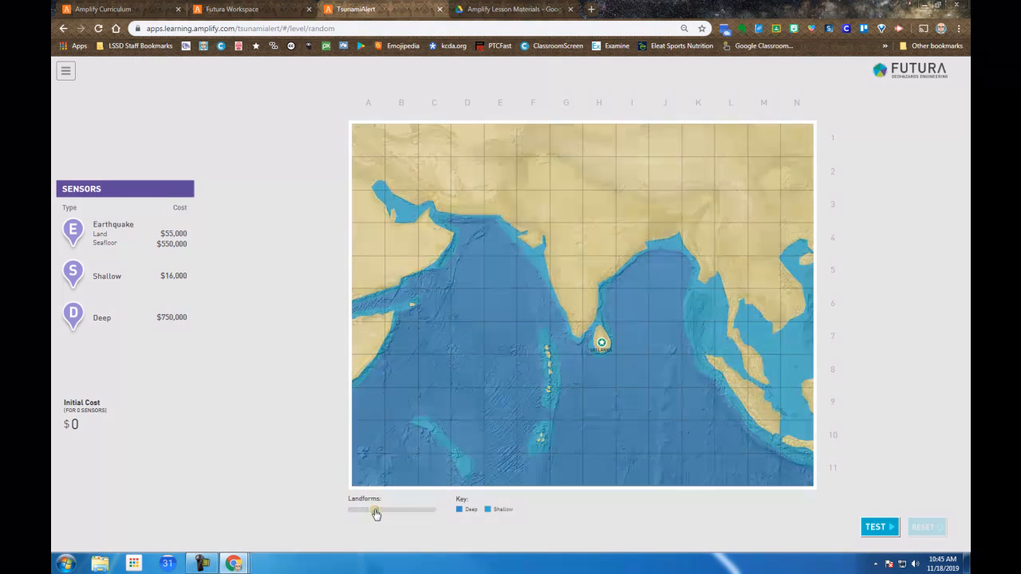
{"action": "left_click_drag", "start_coordinate": [377, 509], "coordinate": [352, 509]}
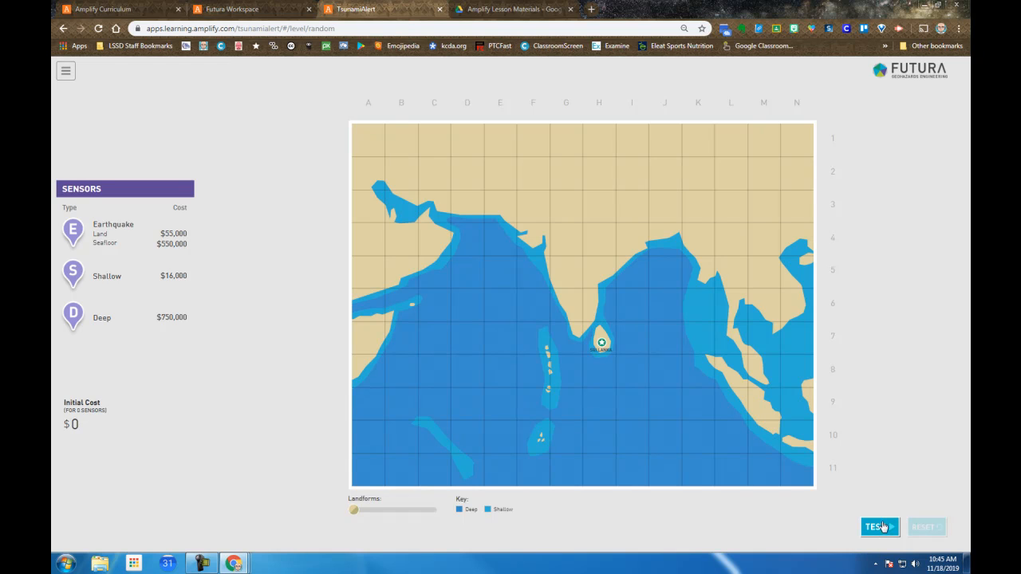
{"action": "mouse_move", "coordinate": [607, 242]}
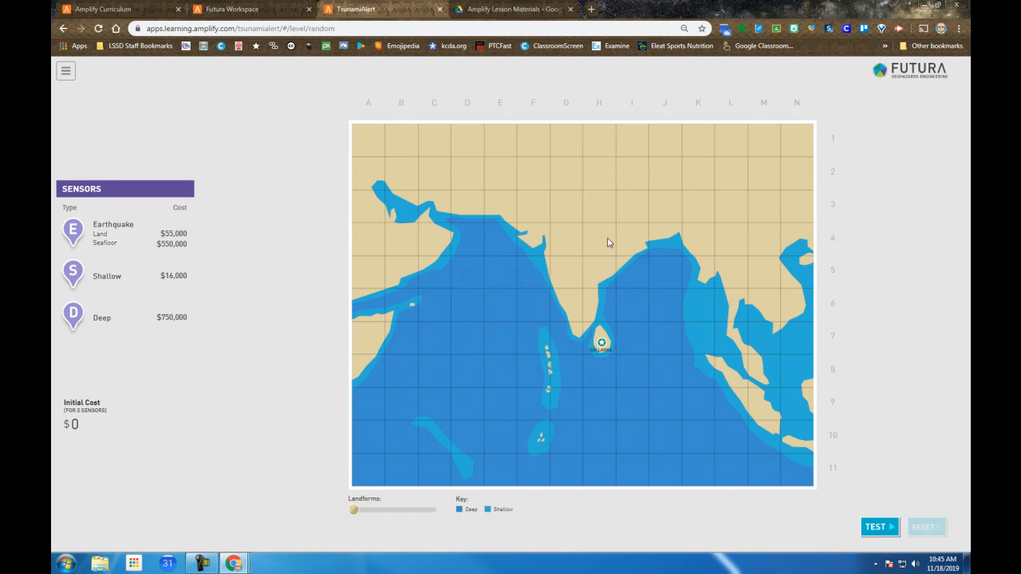
{"action": "mouse_move", "coordinate": [287, 300]}
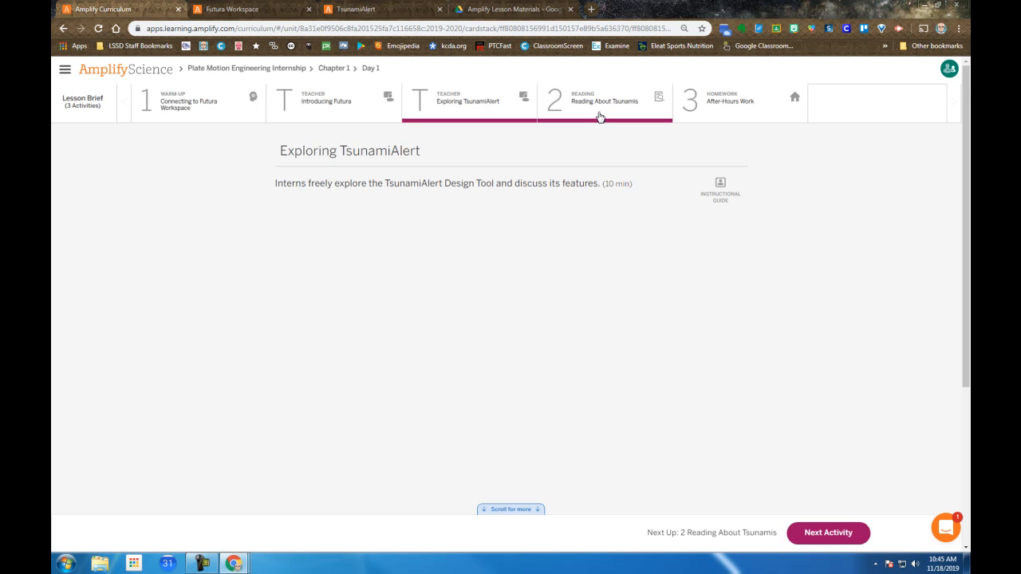
Step: Show the Futura Workspace Day 1 agenda with its Safety and Welcome messages
{"action": "left_click", "coordinate": [602, 99]}
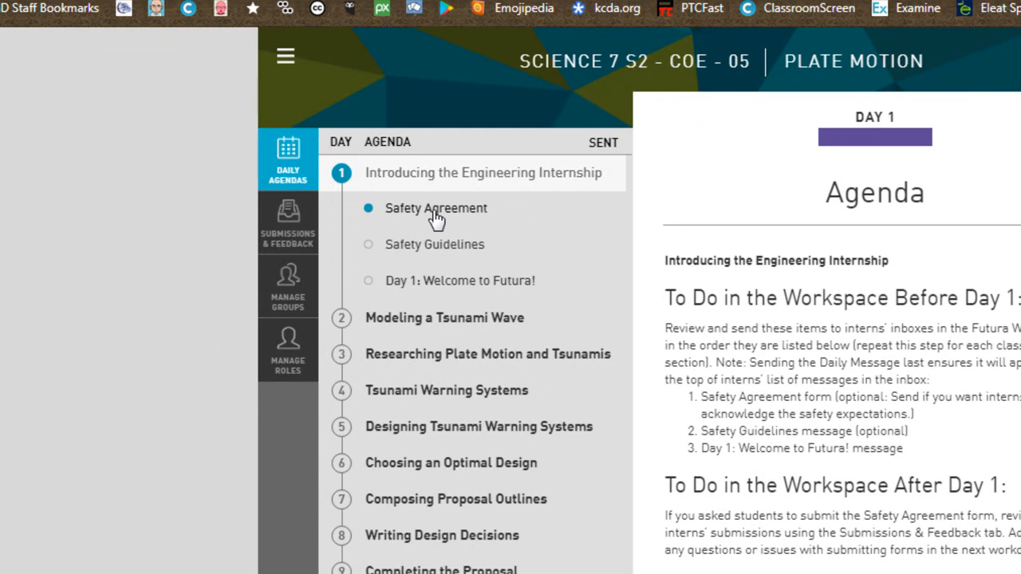
Step: Preview Safety Agreement and Safety Guidelines, then read through the Day 1 Welcome to Futura! letter
{"action": "left_click", "coordinate": [434, 244]}
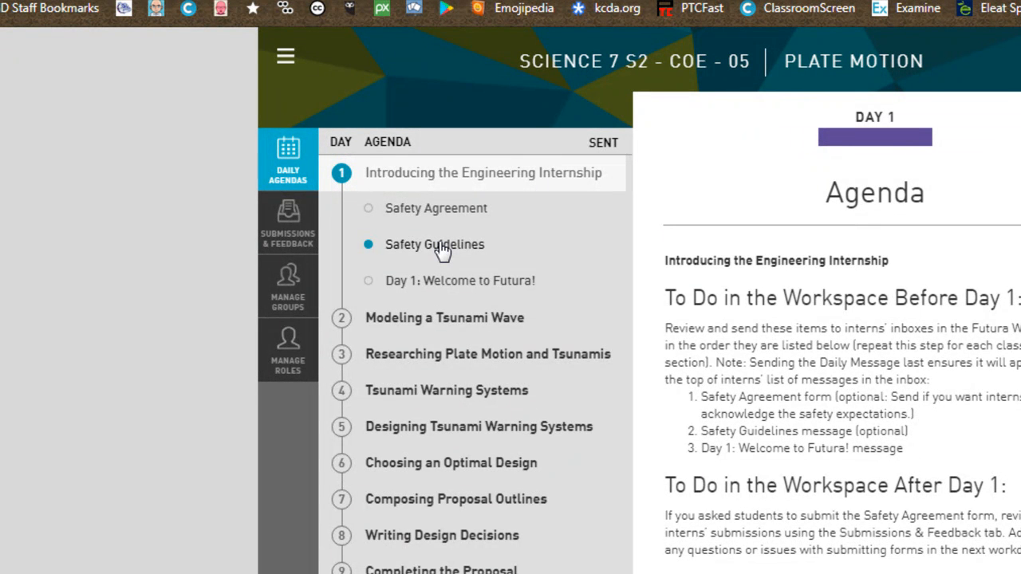
{"action": "left_click", "coordinate": [436, 208]}
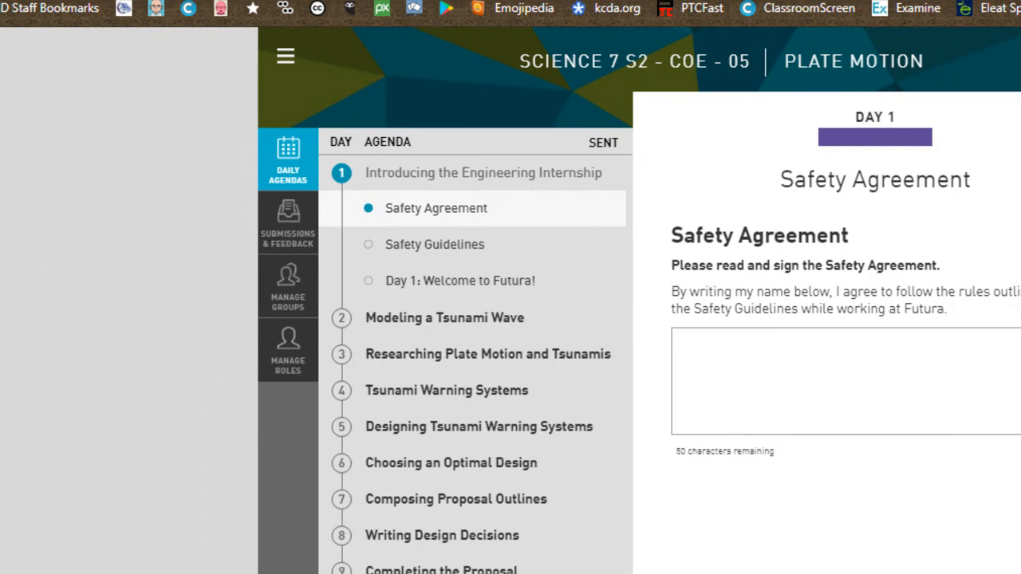
{"action": "left_click", "coordinate": [459, 280]}
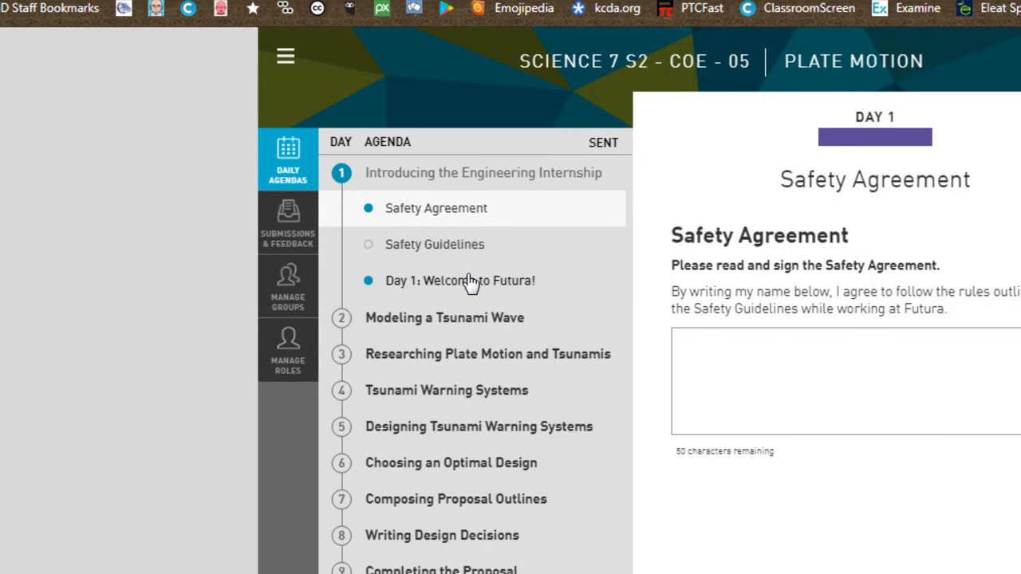
{"action": "left_click", "coordinate": [460, 281]}
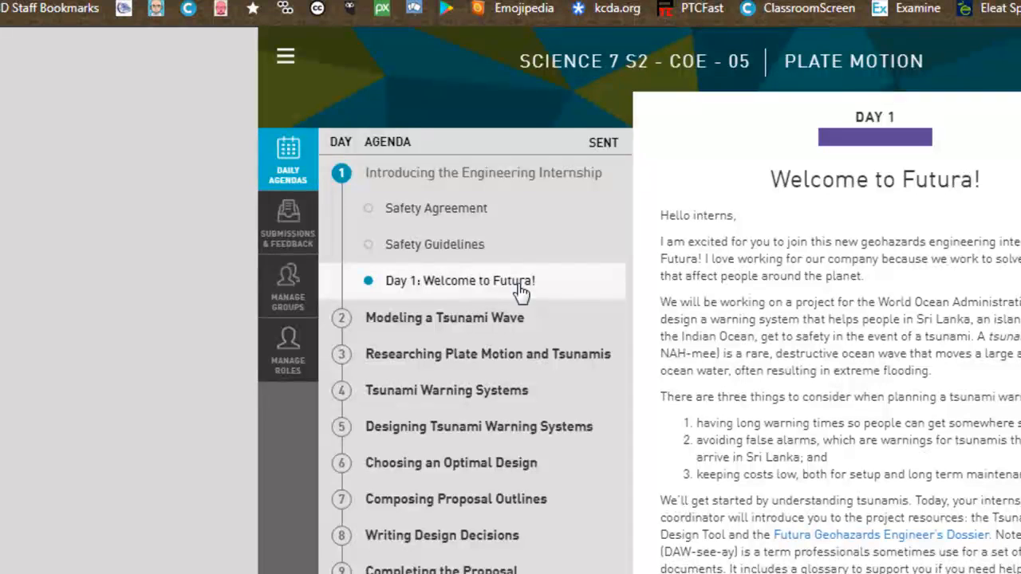
{"action": "mouse_move", "coordinate": [860, 333]}
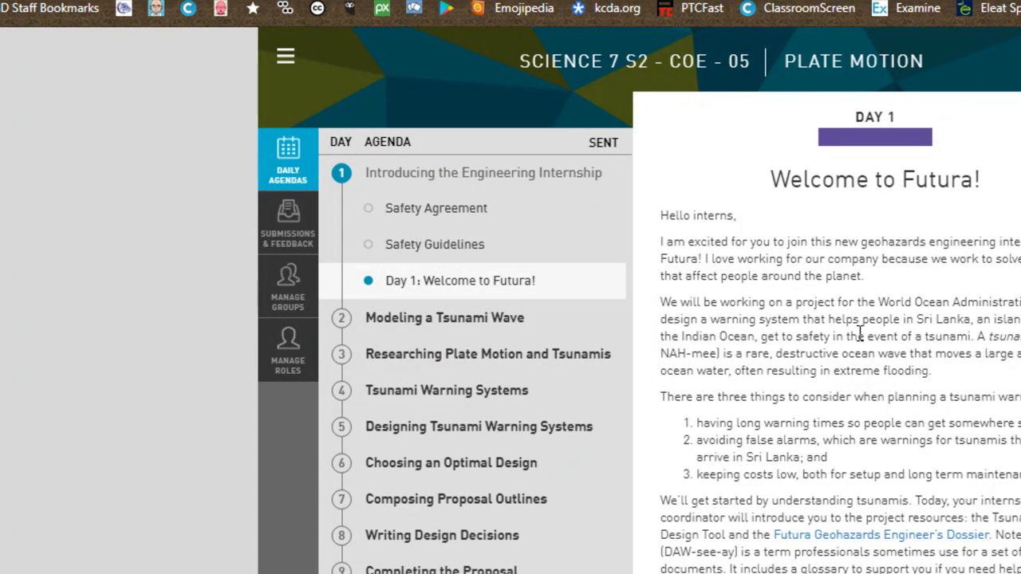
{"action": "mouse_move", "coordinate": [848, 498]}
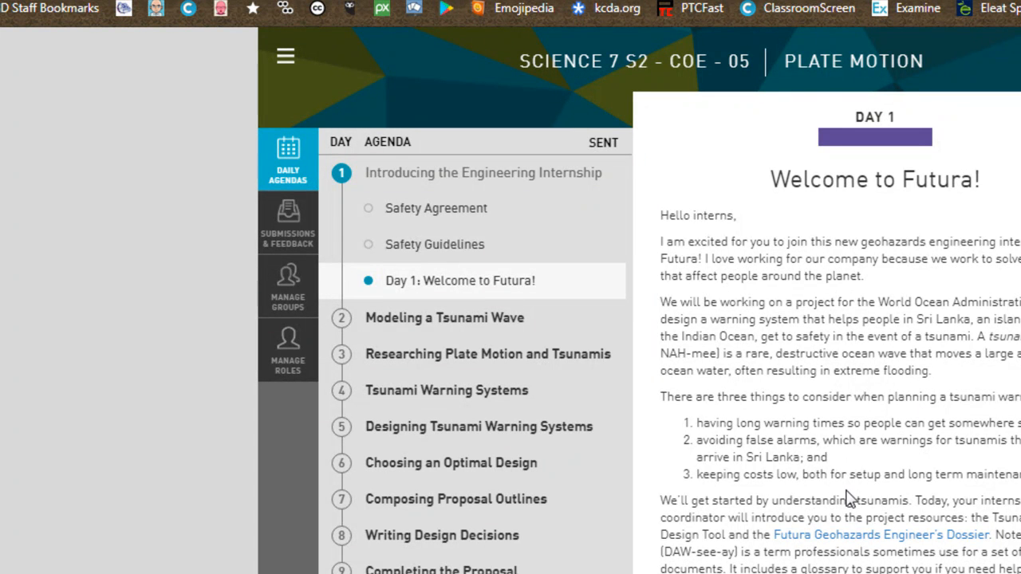
{"action": "scroll", "scroll_direction": "down", "scroll_amount": 3}
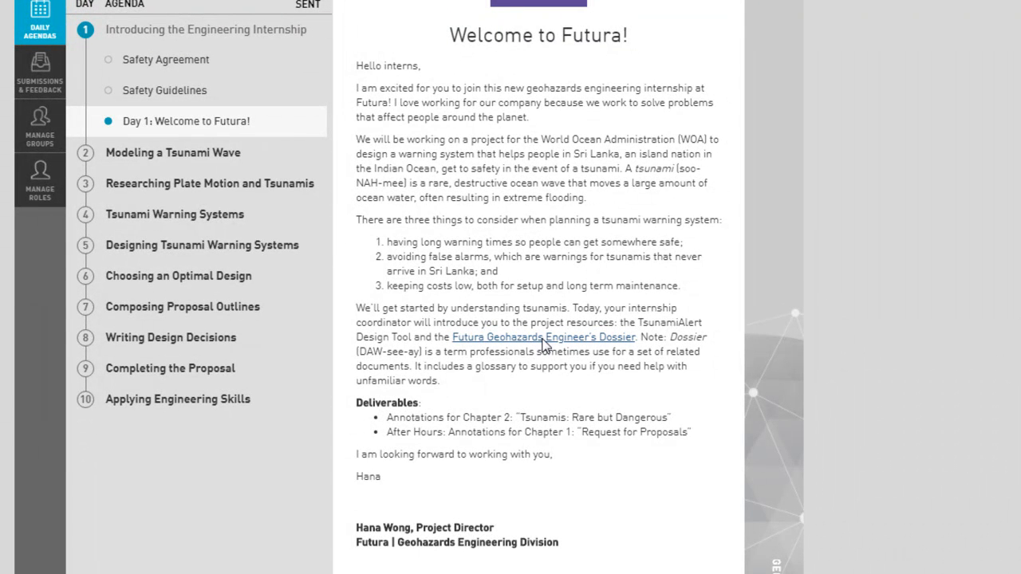
Step: View the Engineer's Dossier Request for Proposals, then return to the Reading About Tsunamis activity
{"action": "left_click", "coordinate": [542, 336]}
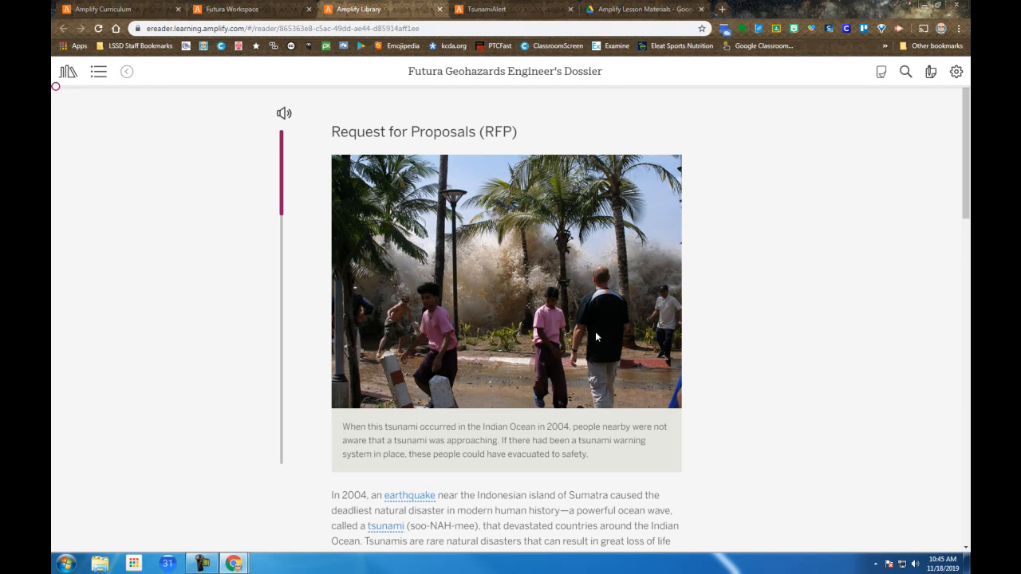
{"action": "left_click", "coordinate": [231, 10]}
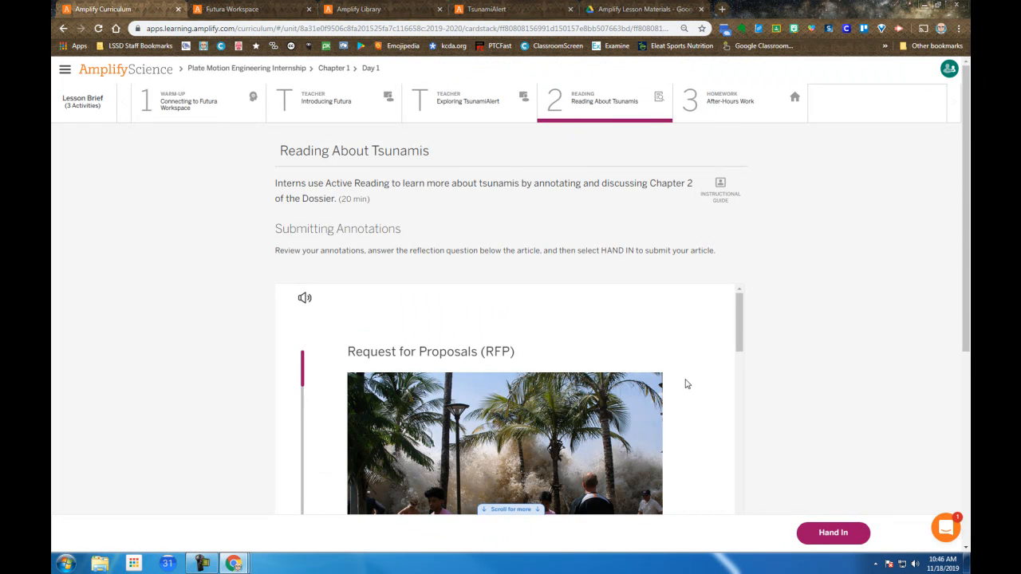
{"action": "mouse_move", "coordinate": [541, 363]}
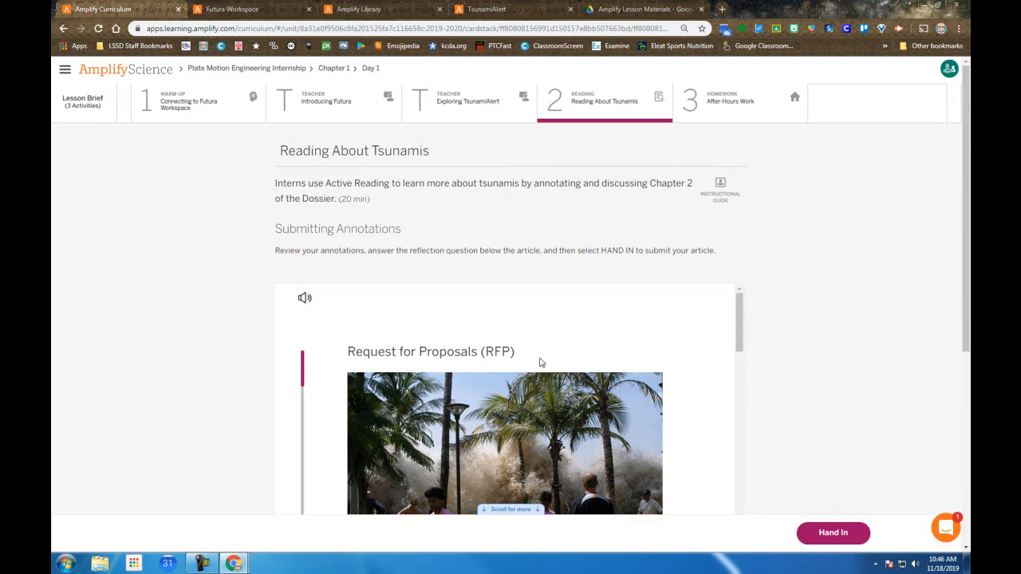
Step: Reach the After-Hours Work reflection question on the RFP reading's helpfulness
{"action": "scroll", "scroll_direction": "down", "scroll_amount": 3}
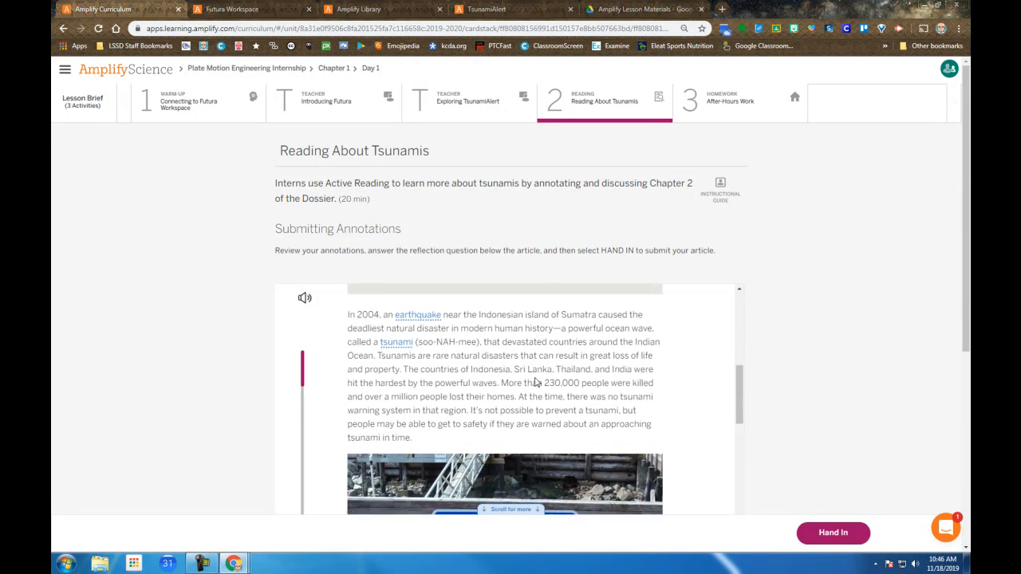
{"action": "scroll", "scroll_direction": "down", "scroll_amount": 3}
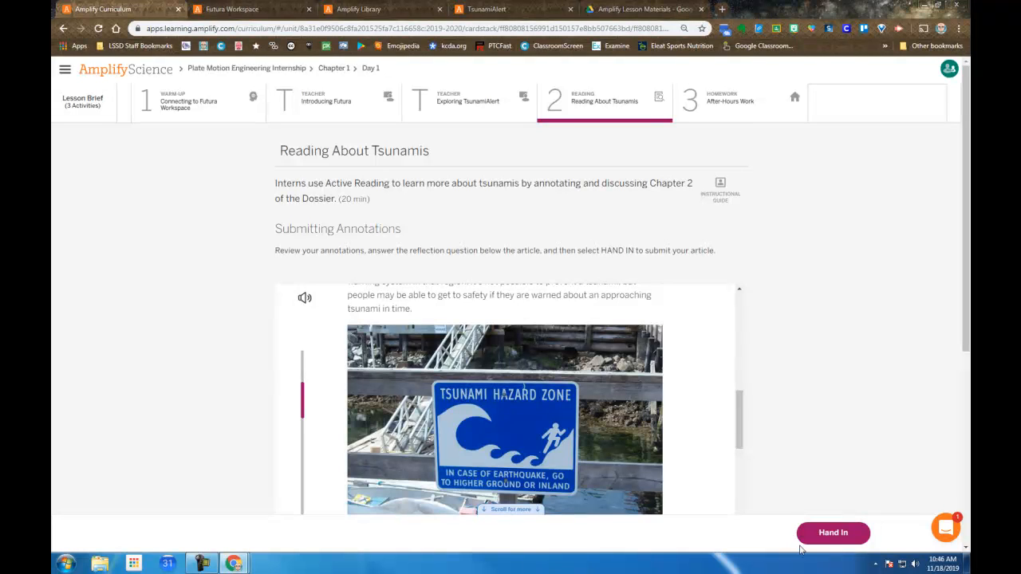
{"action": "left_click", "coordinate": [729, 102]}
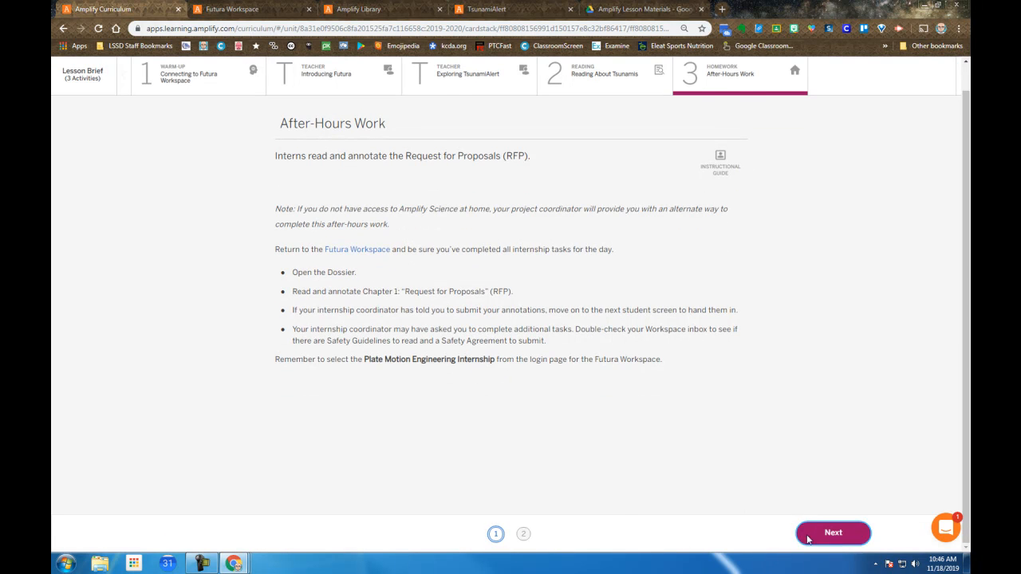
{"action": "left_click", "coordinate": [833, 532]}
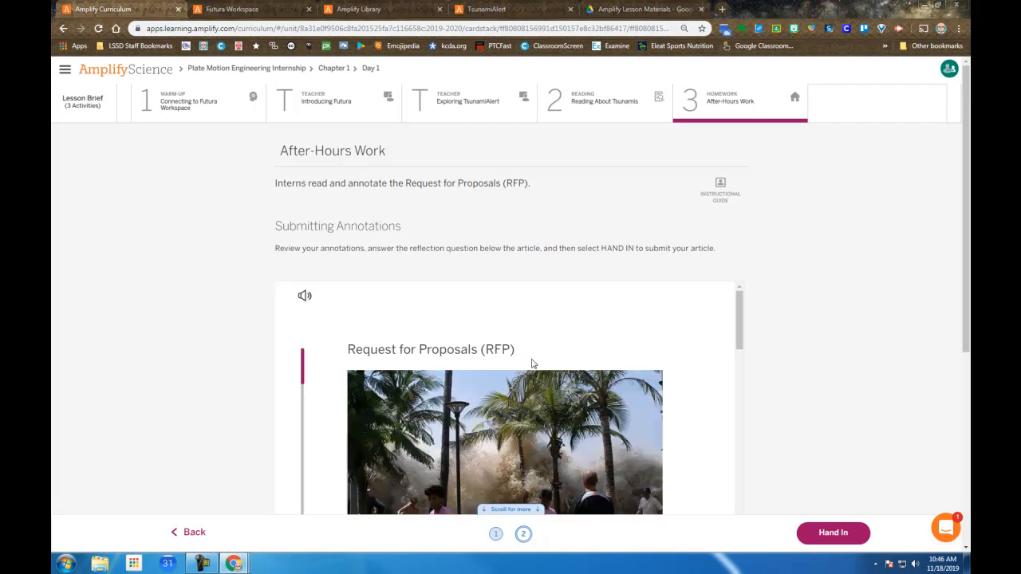
{"action": "scroll", "scroll_direction": "down", "scroll_amount": 3}
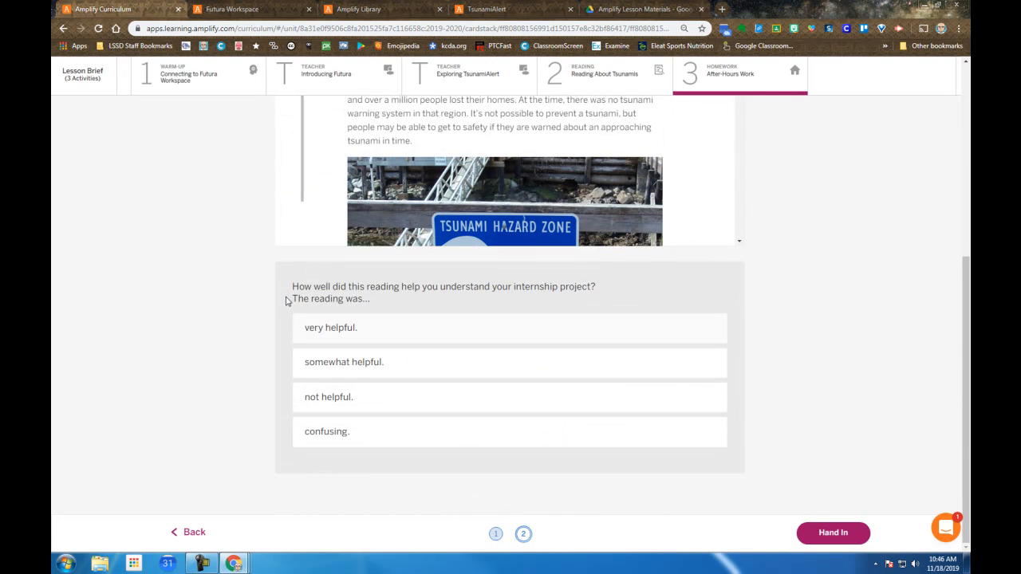
{"action": "scroll", "scroll_direction": "down", "scroll_amount": 3}
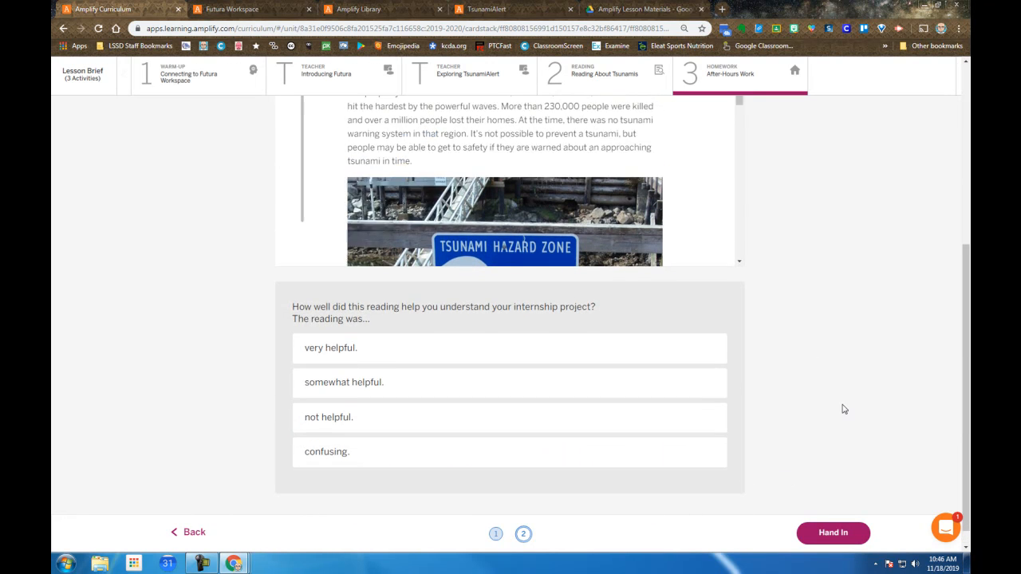
Step: Cycle through TsunamiAlert and the Futura Workspace welcome message, ending on the Dossier RFP reading
{"action": "left_click", "coordinate": [486, 10]}
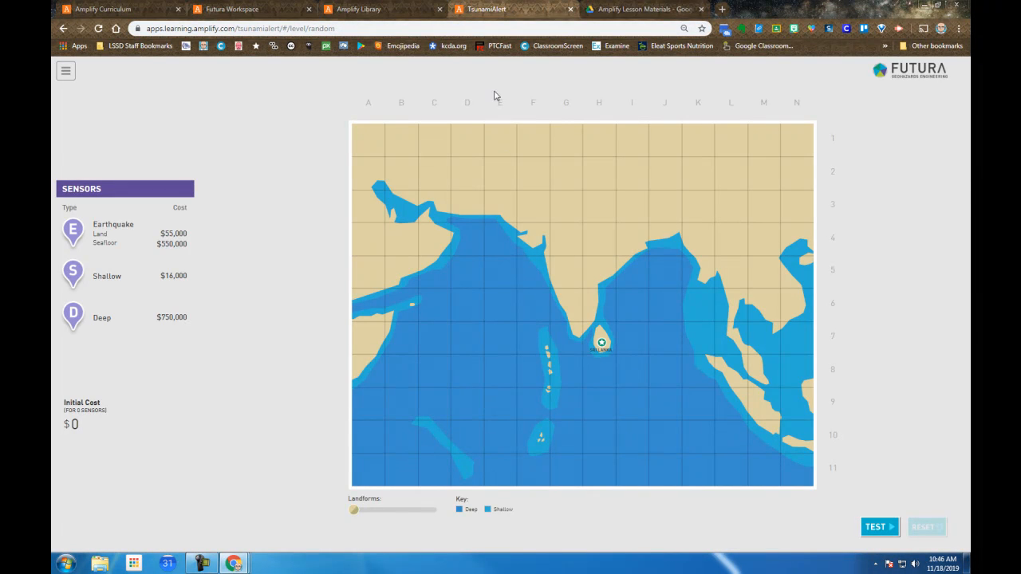
{"action": "left_click", "coordinate": [231, 10]}
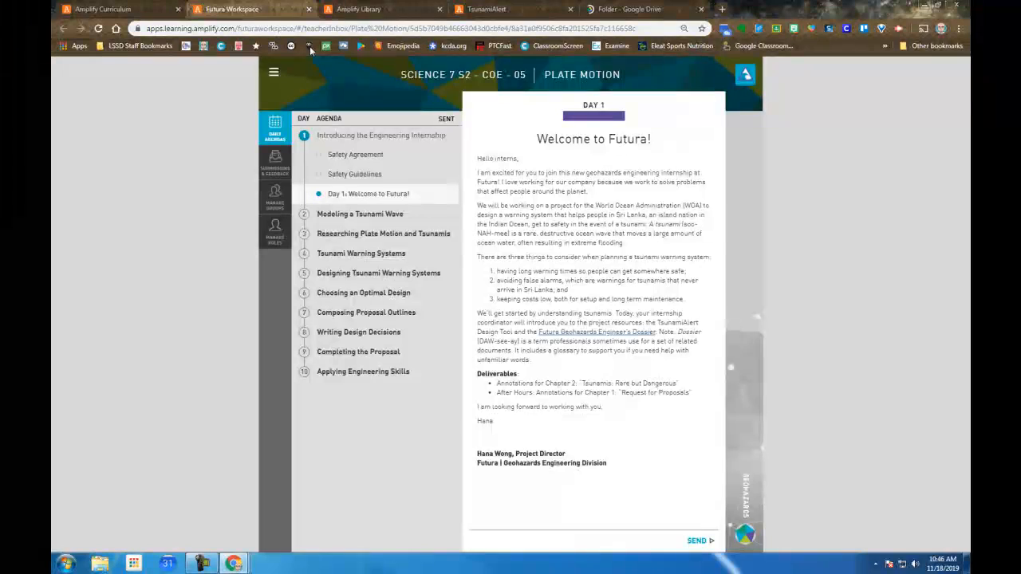
{"action": "left_click", "coordinate": [596, 331]}
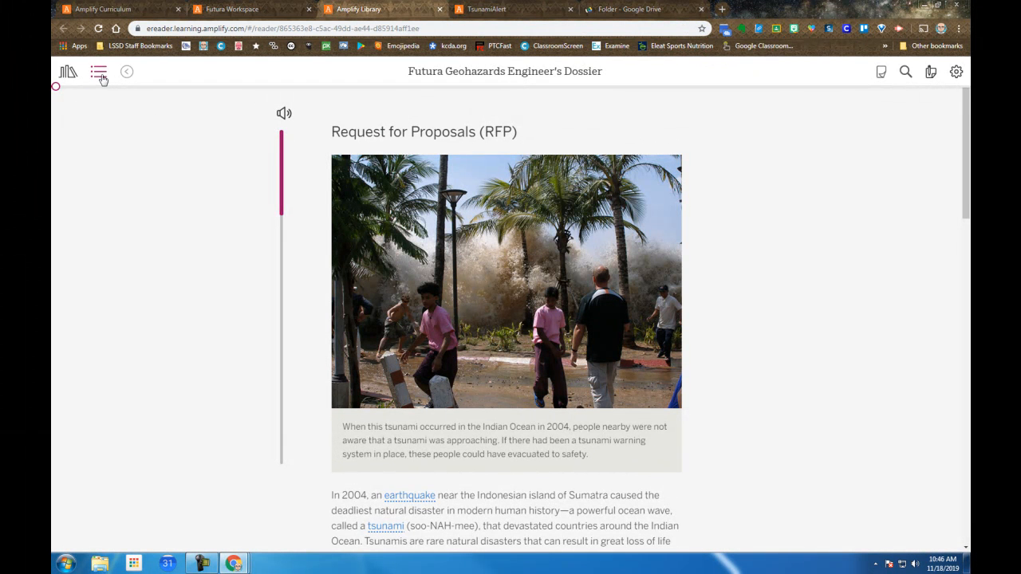
Step: Show the Dossier's table of contents listing its seven chapters, Request for Proposals through Glossary
{"action": "left_click", "coordinate": [99, 70]}
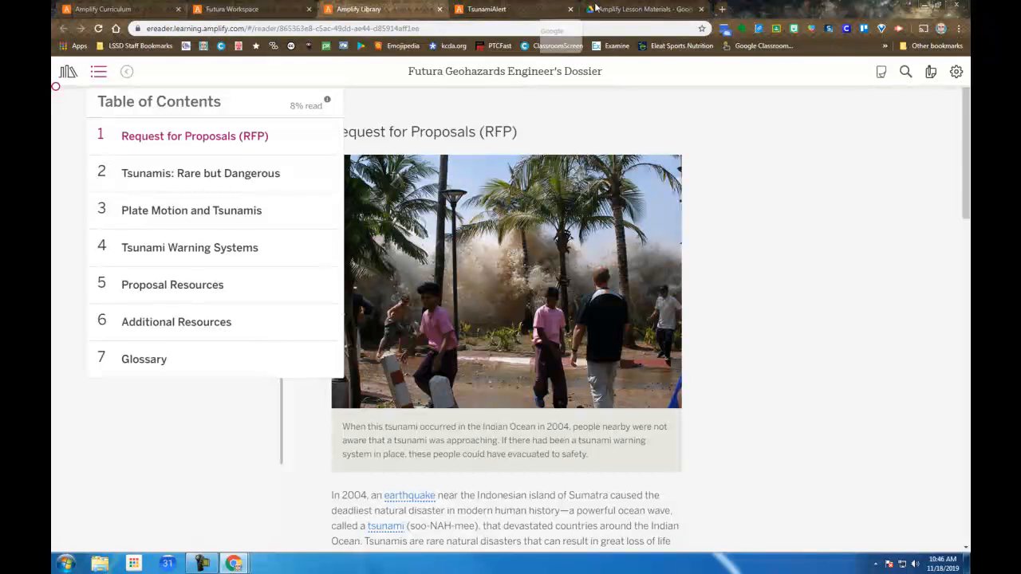
{"action": "mouse_move", "coordinate": [357, 10]}
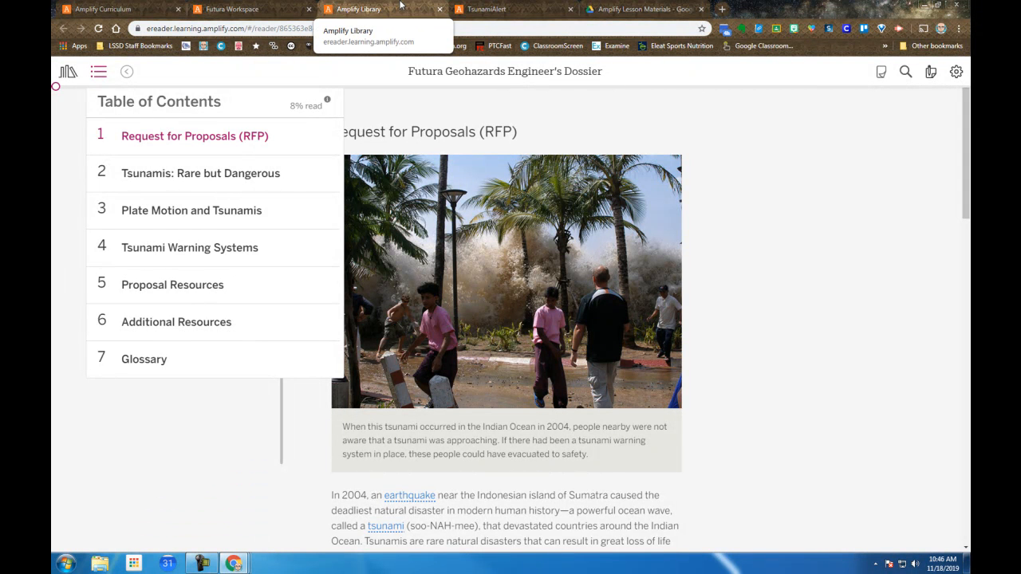